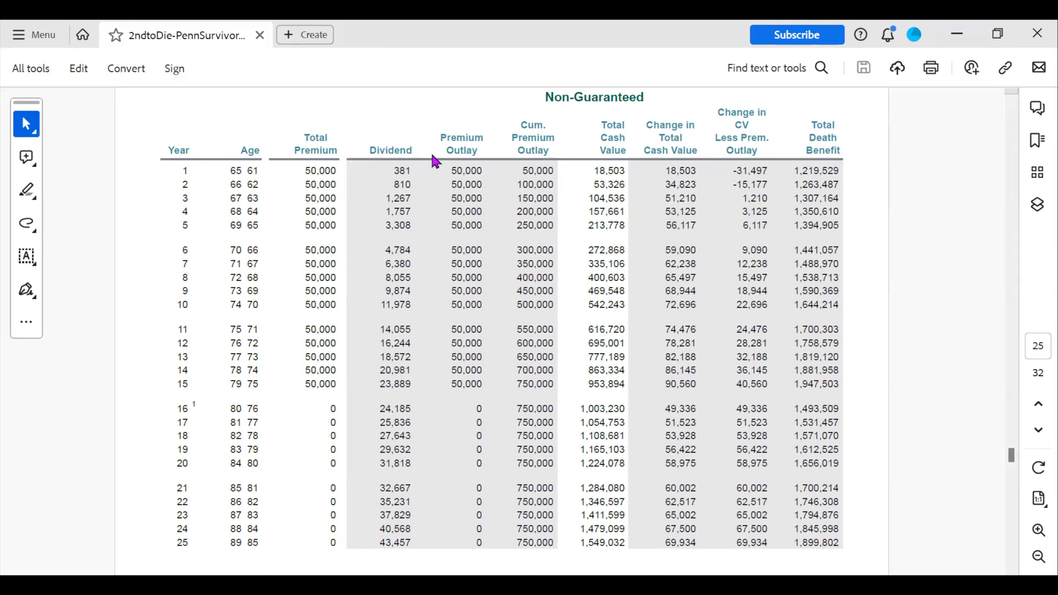
mouse_move(279, 164)
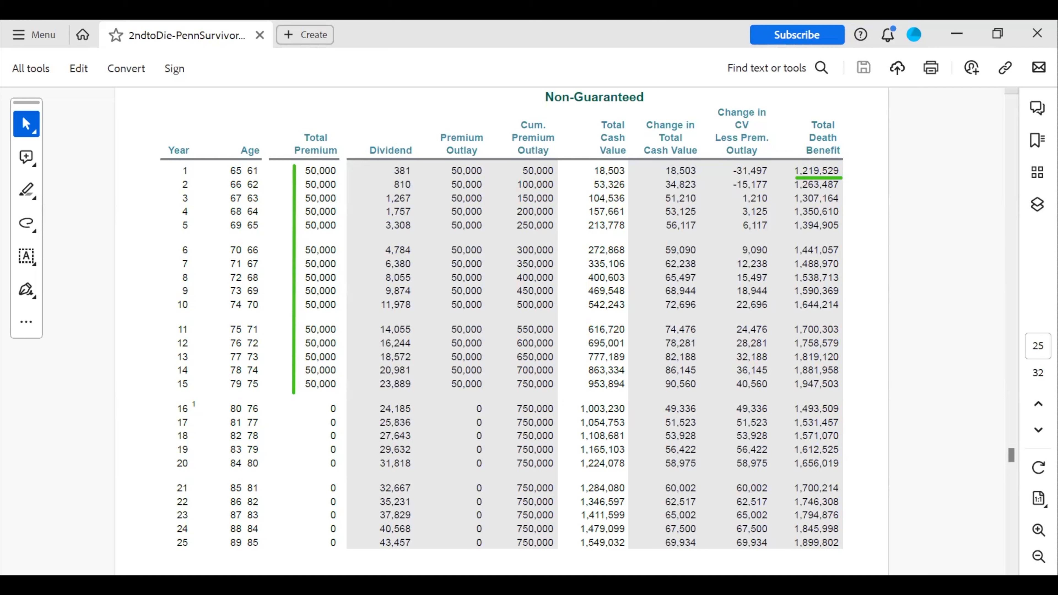
mouse_move(785, 309)
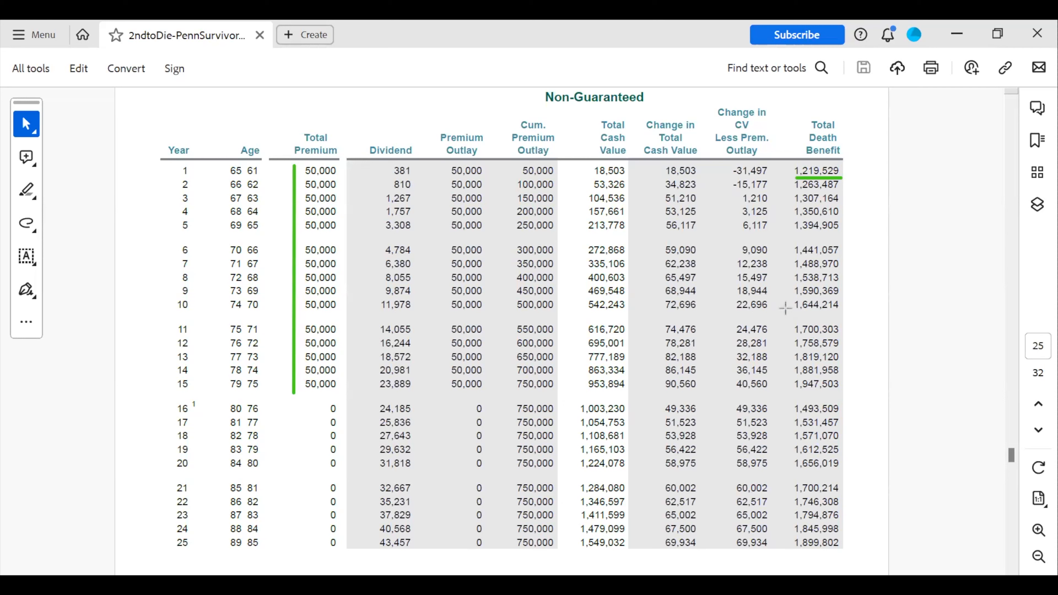
- Tick the year-10 cumulative premium 500,000 and cash value 542,243 in green
left_click(795, 313)
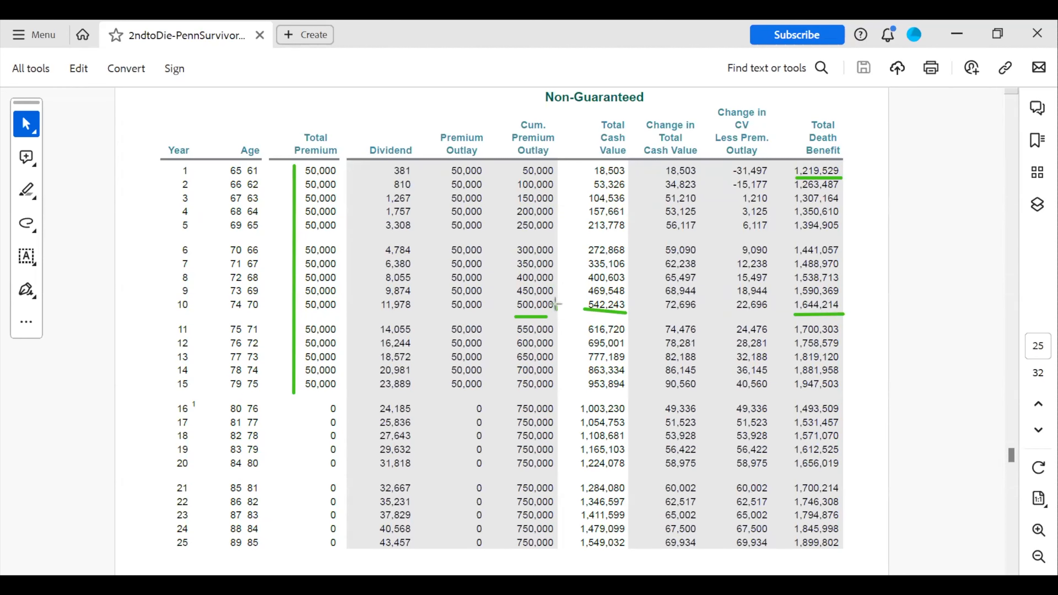
left_click(814, 304)
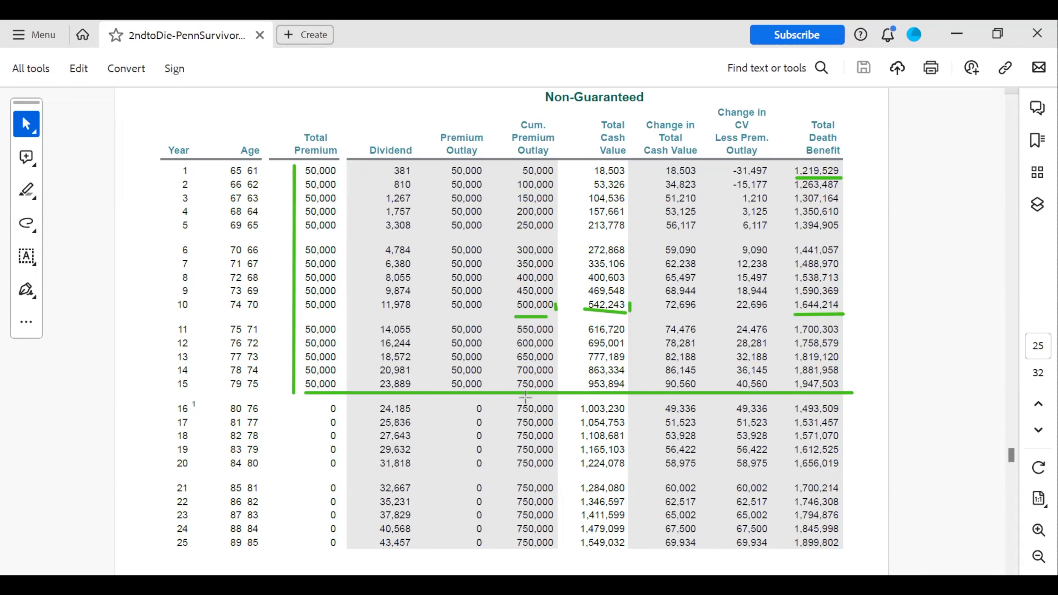
- Tick the year-15 cumulative premium 750,000 and cash value 953,894
left_click(509, 376)
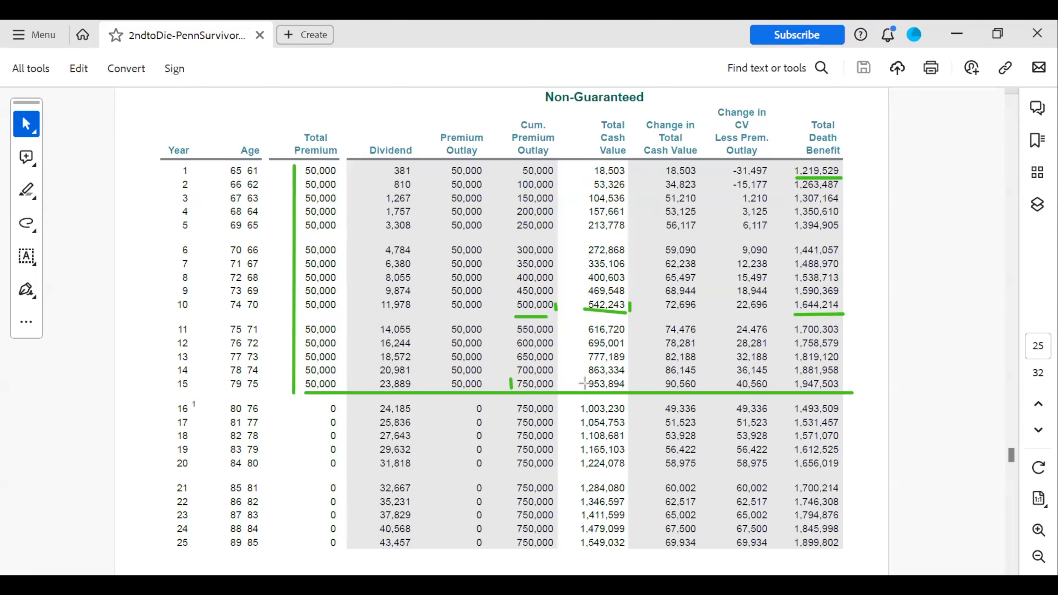
left_click(583, 384)
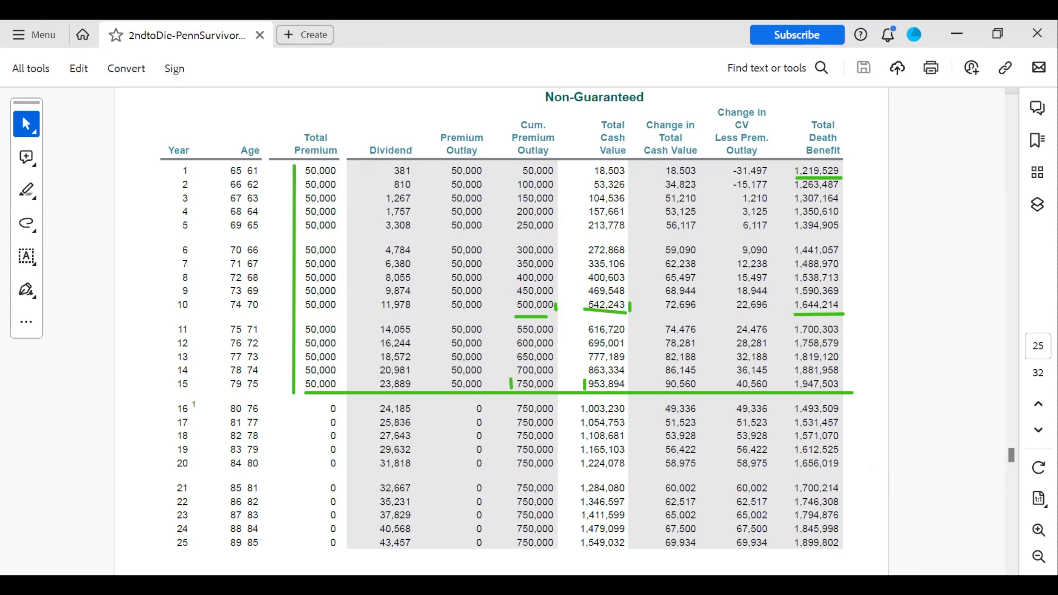
mouse_move(439, 381)
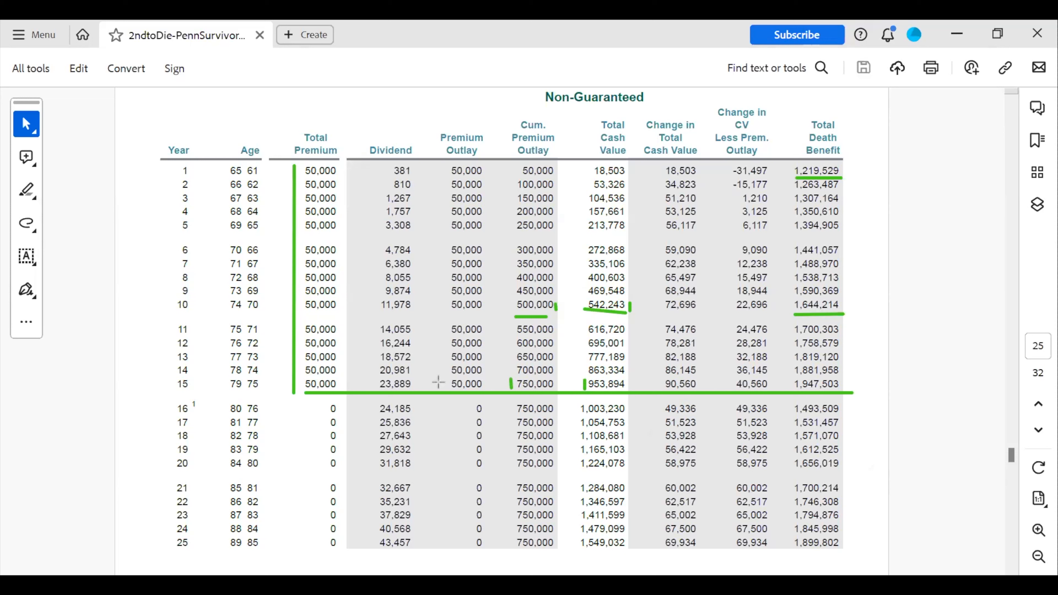
mouse_move(507, 417)
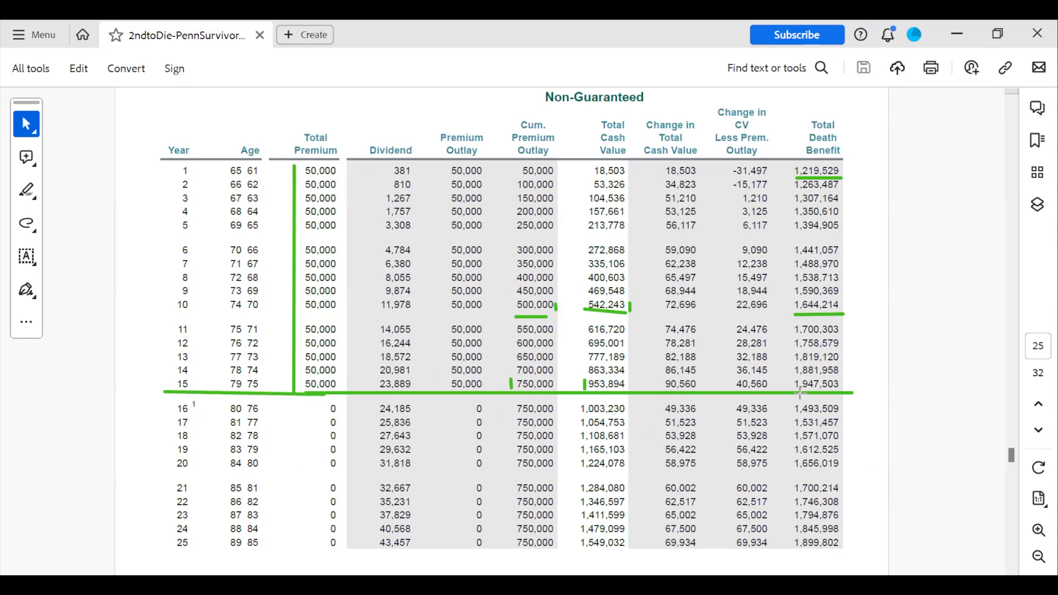
mouse_move(847, 387)
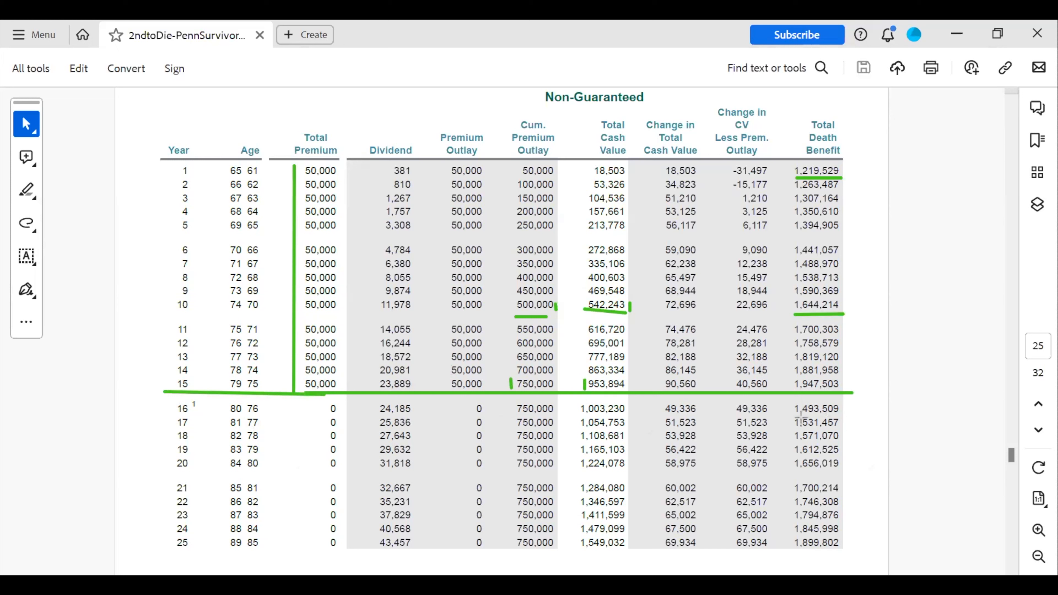
- Underline the year-16 death benefit 1,493,509, arrow down the column and box years 16–20
left_click_drag(795, 417, 842, 417)
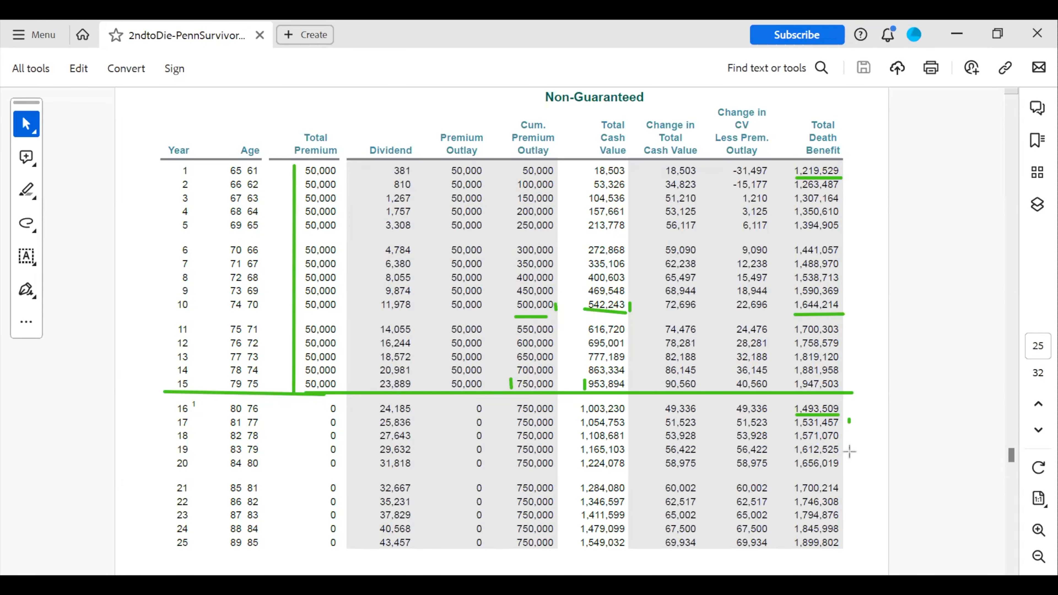
left_click_drag(863, 411, 863, 465)
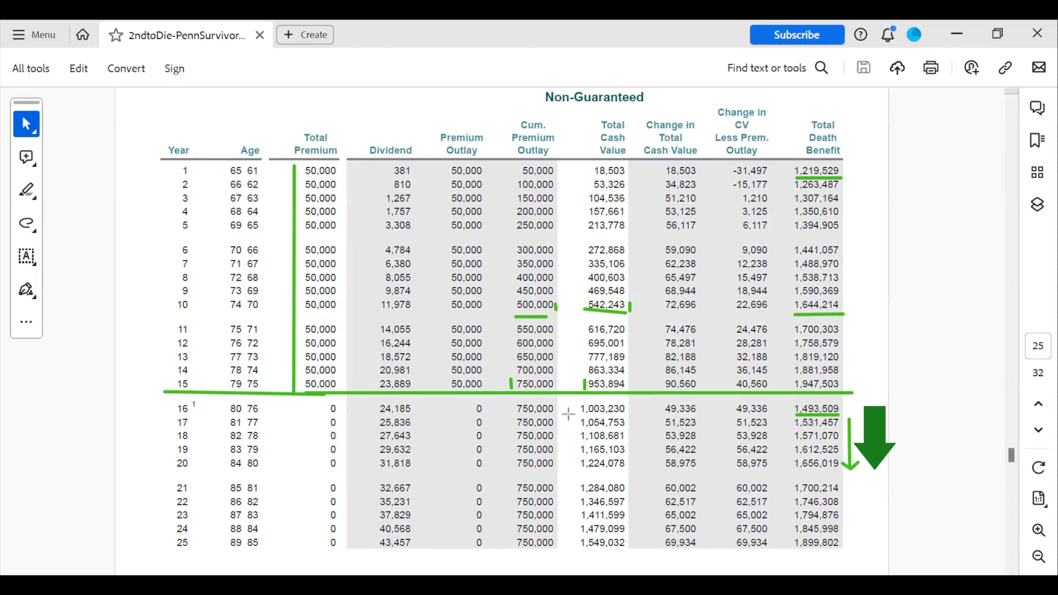
left_click_drag(567, 394, 857, 483)
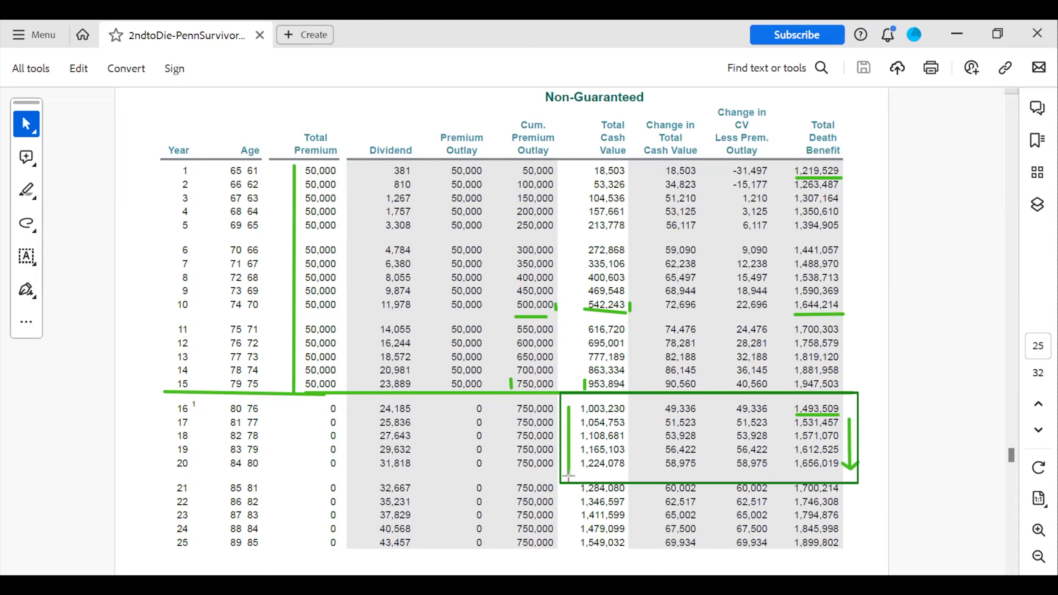